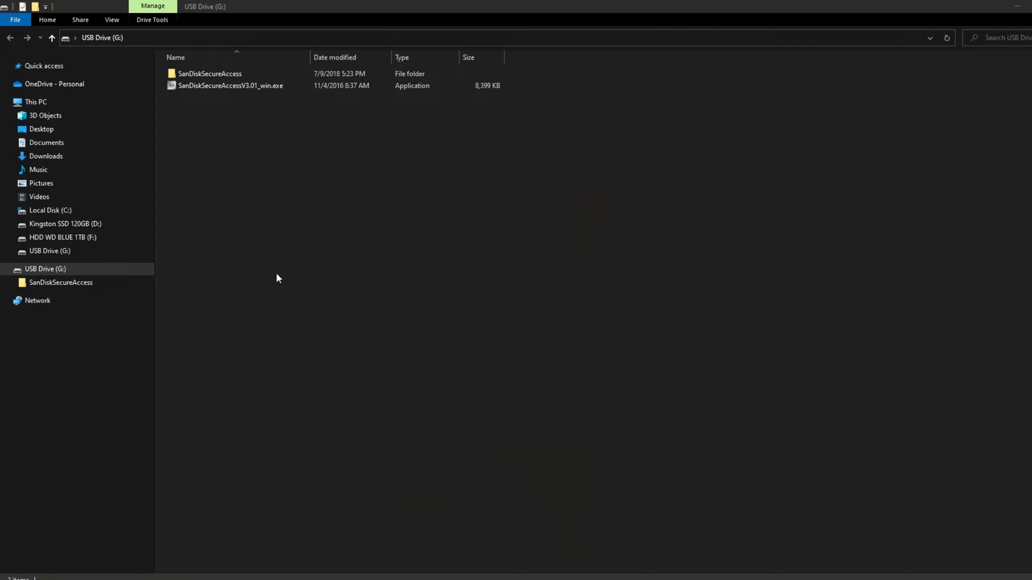
pyautogui.moveTo(291, 172)
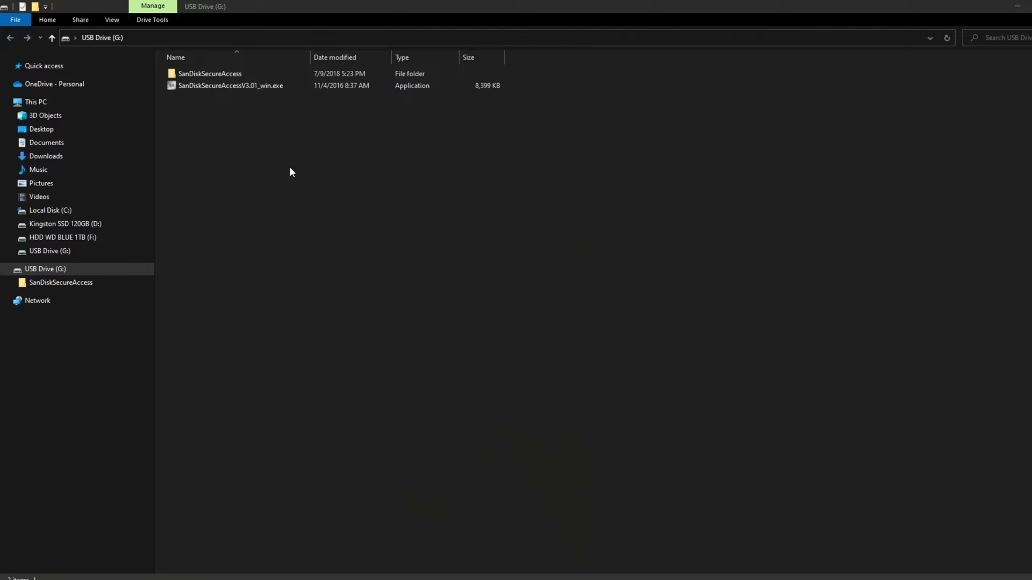
pyautogui.moveTo(266, 161)
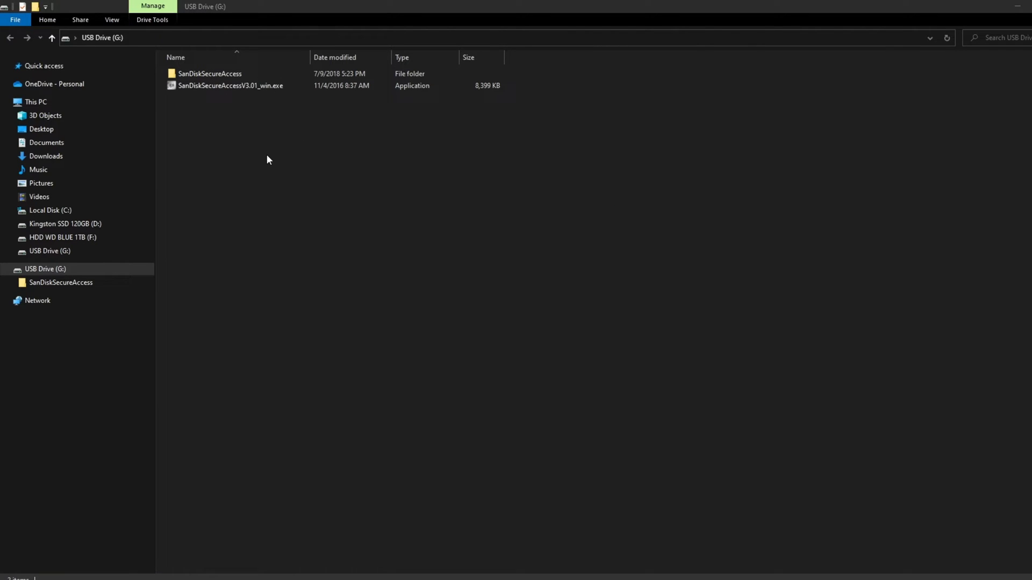
pyautogui.moveTo(272, 164)
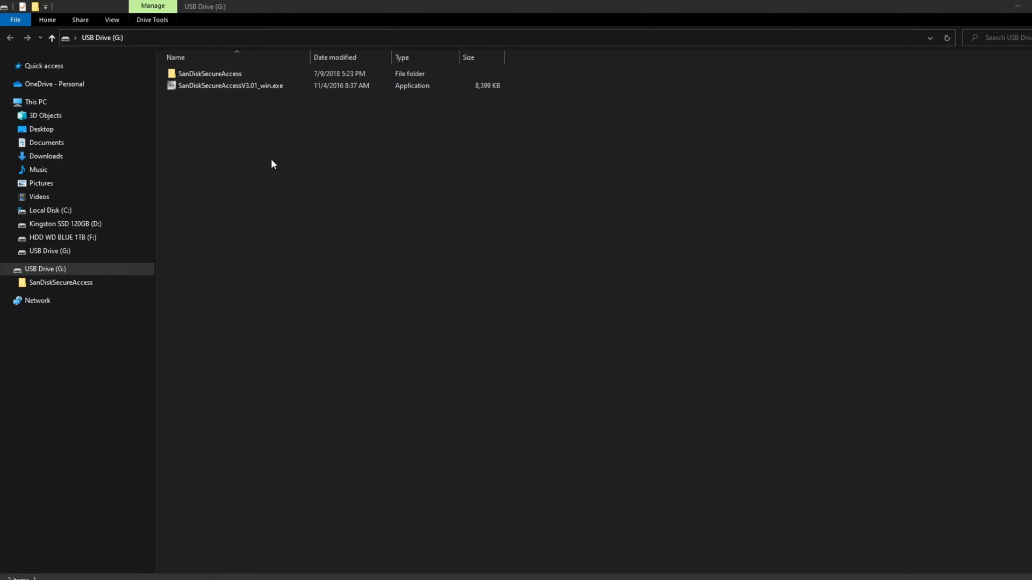
# Run All tests on drive G: with 5 runs and 1GiB, giving about 146 MB/s read and 59 MB/s write
pyautogui.click(210, 74)
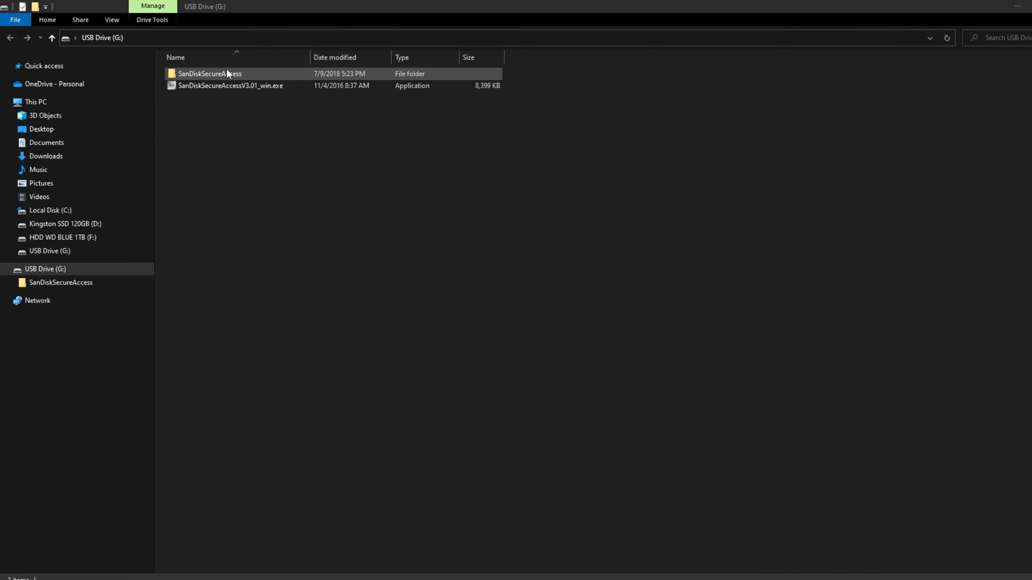
pyautogui.click(286, 157)
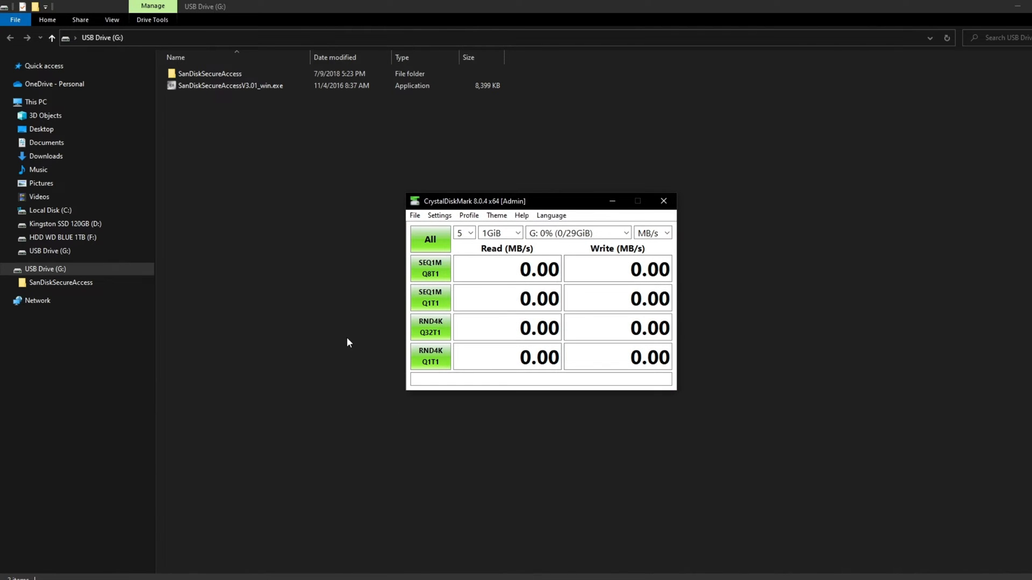
pyautogui.click(430, 238)
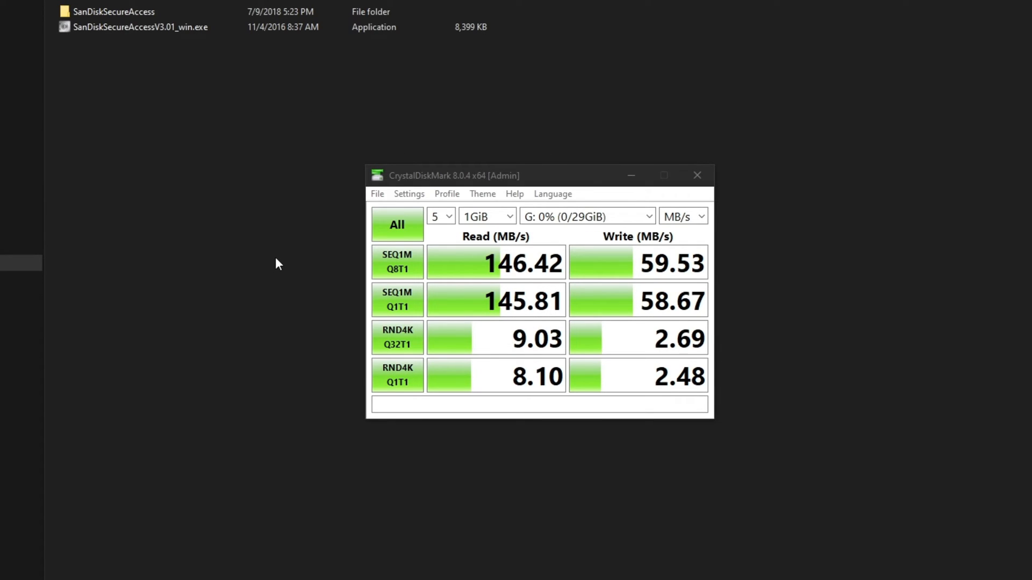
pyautogui.moveTo(437, 271)
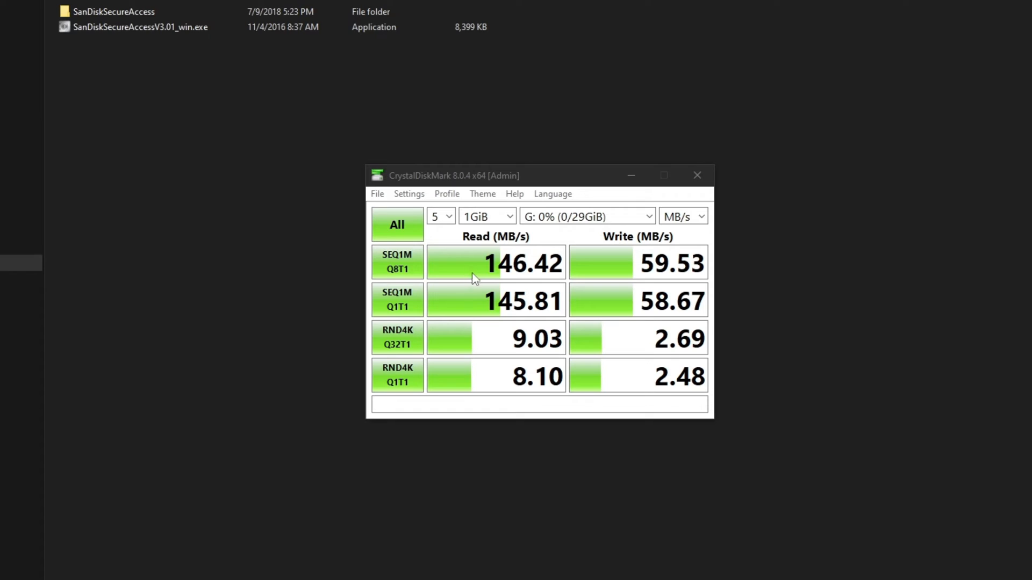
pyautogui.moveTo(546, 284)
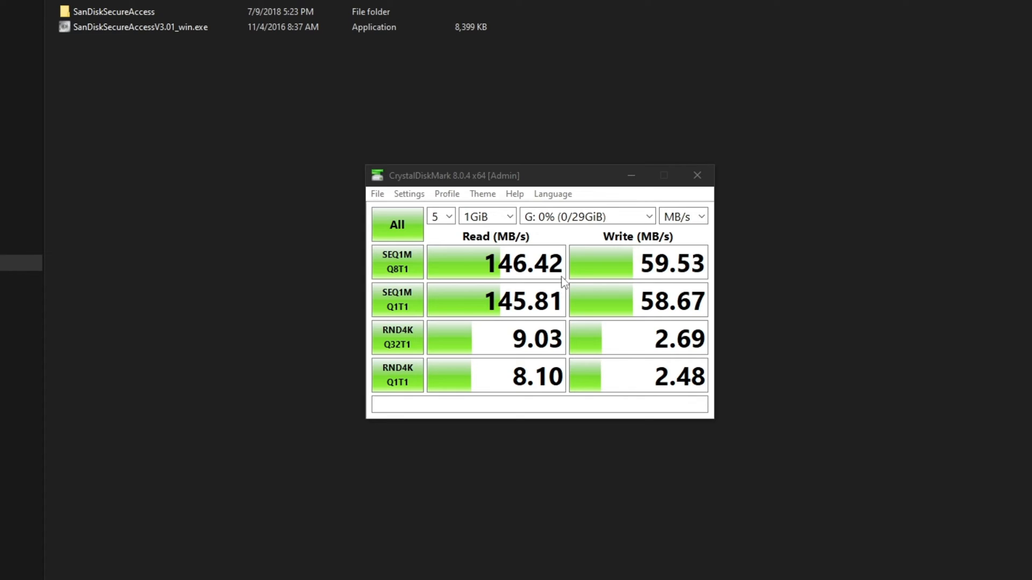
pyautogui.moveTo(554, 281)
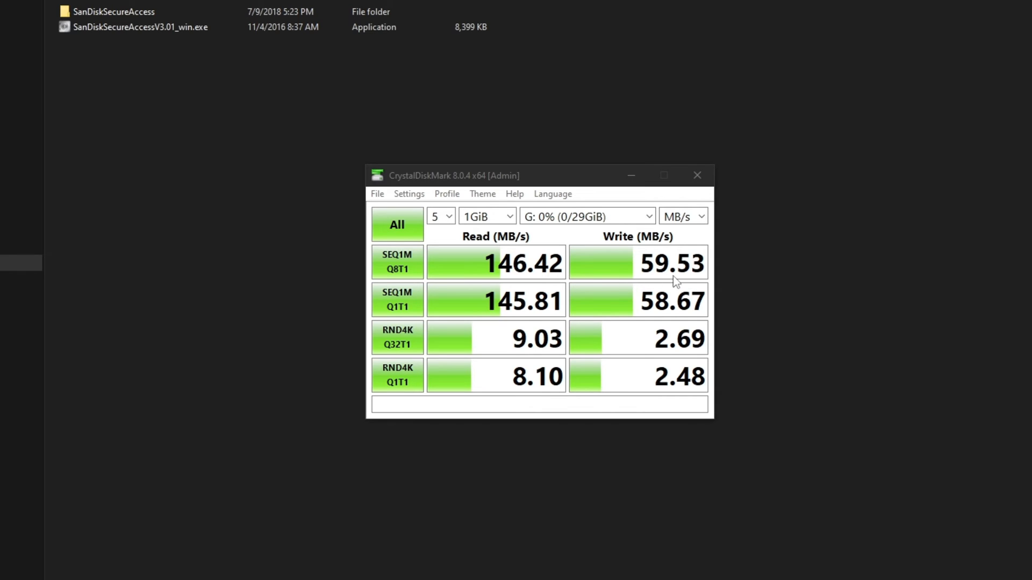
pyautogui.moveTo(611, 269)
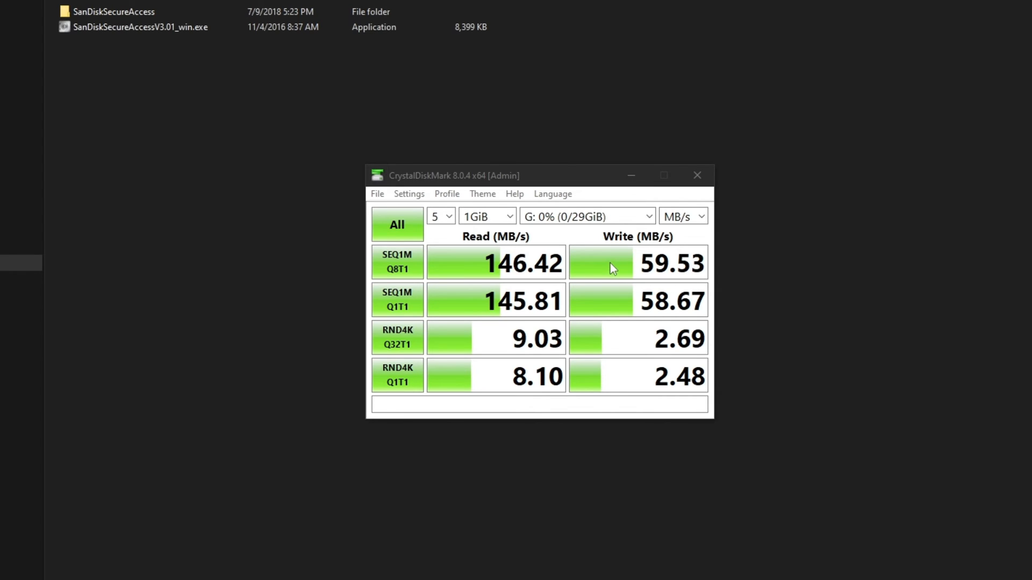
pyautogui.moveTo(605, 267)
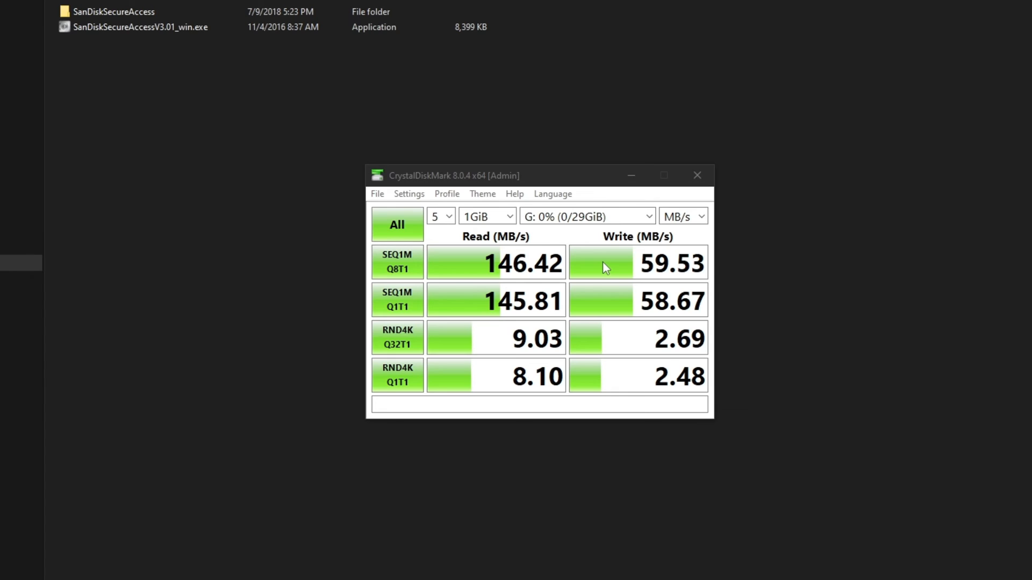